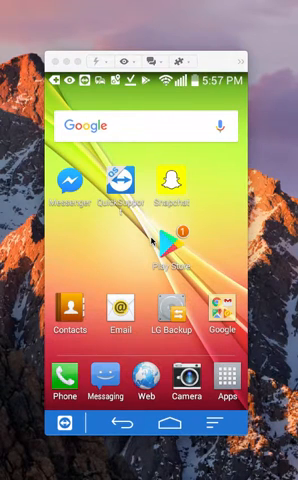
Launch Messenger from the Android home screen to reach the conversation list
click(67, 180)
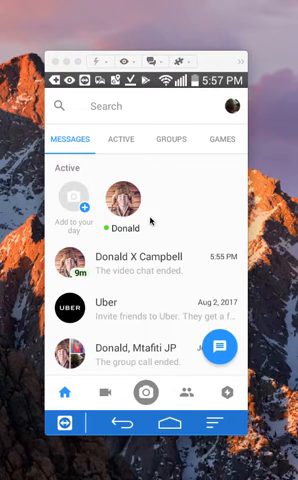
click(110, 109)
text(d)
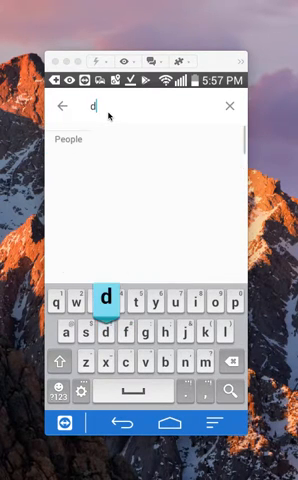
text(on)
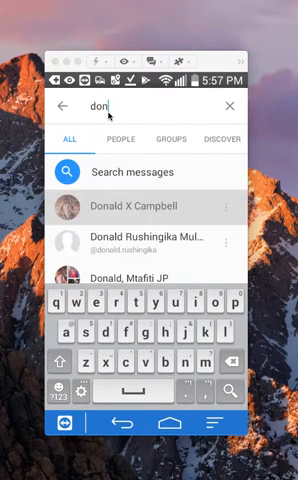
click(134, 206)
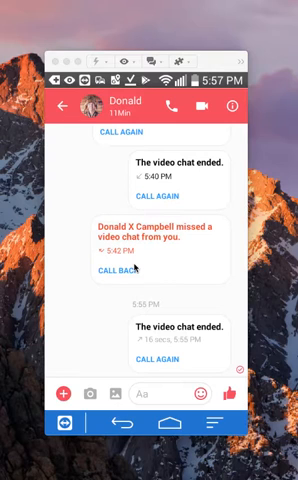
mouse_move(290, 52)
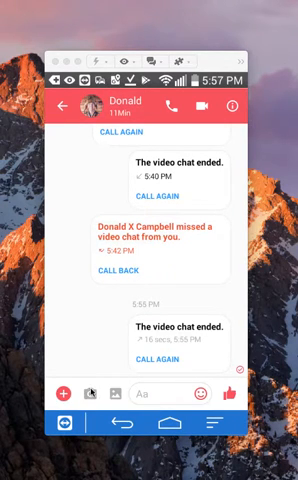
click(91, 393)
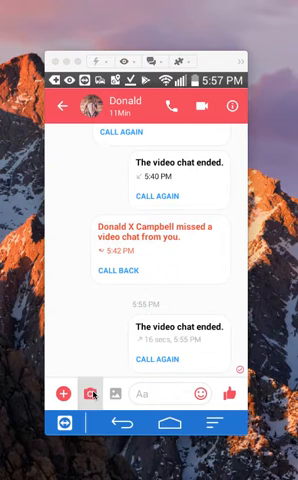
Record a short video with the in-chat camera and leave it on the preview screen
click(88, 390)
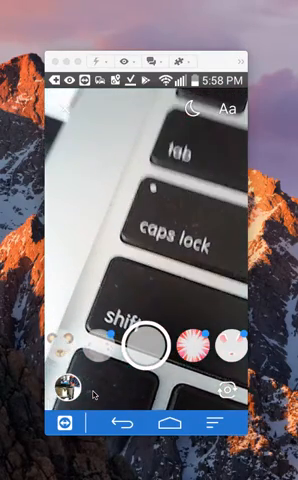
click(148, 347)
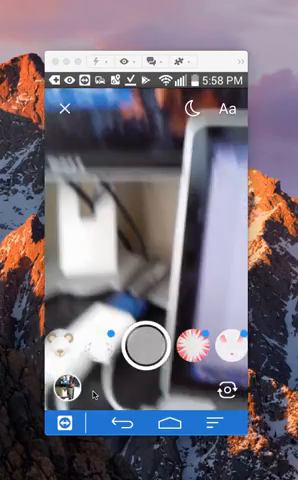
click(149, 347)
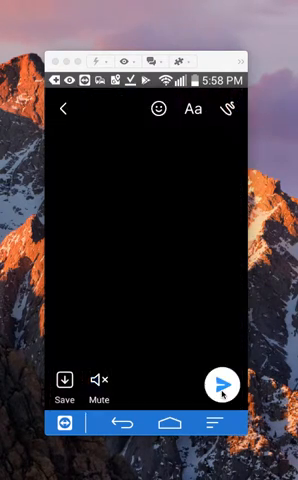
click(222, 384)
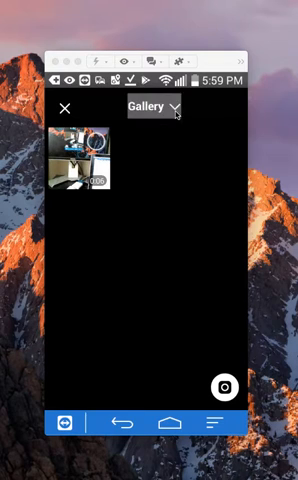
Choose the album containing the 0:06 video from the Gallery dropdown
click(150, 113)
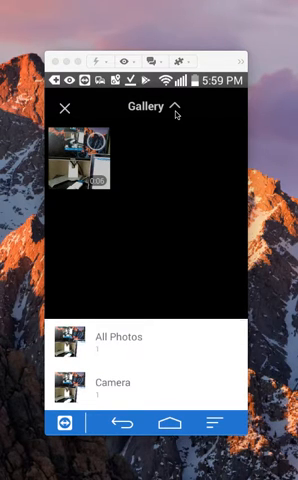
click(176, 108)
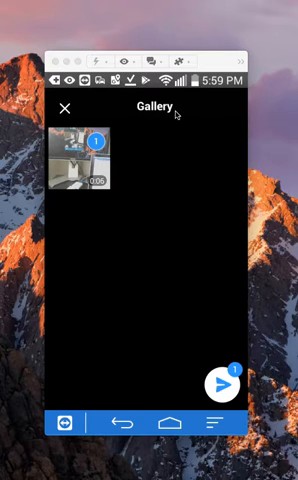
mouse_move(200, 188)
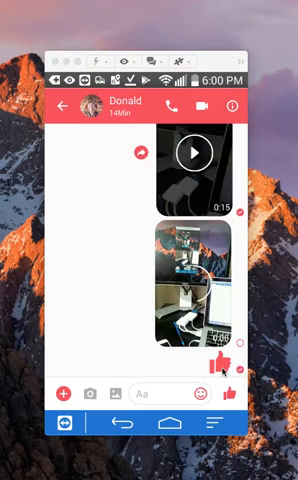
Send a thumbs-up to Donald after the gallery video
click(91, 392)
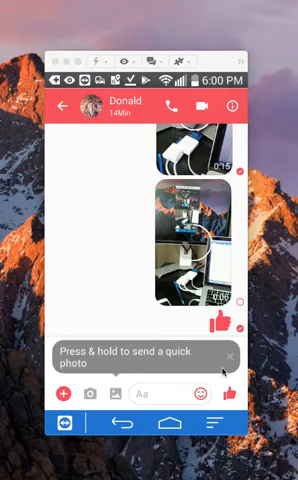